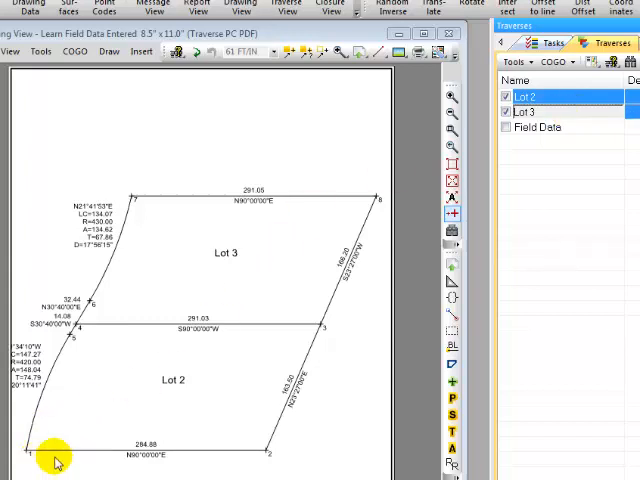
pyautogui.moveTo(268, 460)
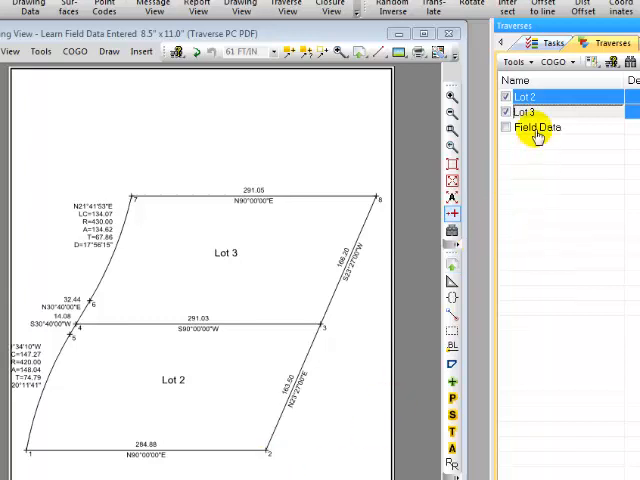
# - Select the Field Data traverse and tick its checkbox in the Traverse Manager
pyautogui.click(536, 128)
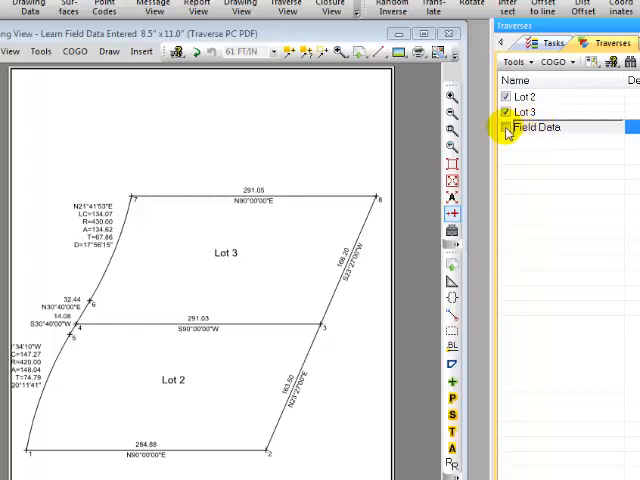
pyautogui.click(506, 128)
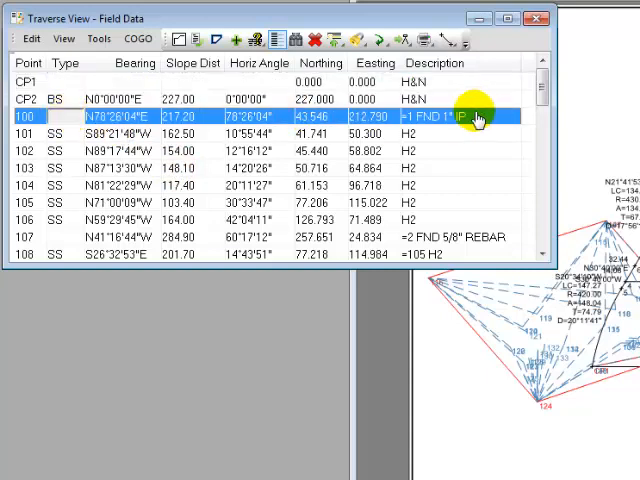
pyautogui.moveTo(484, 118)
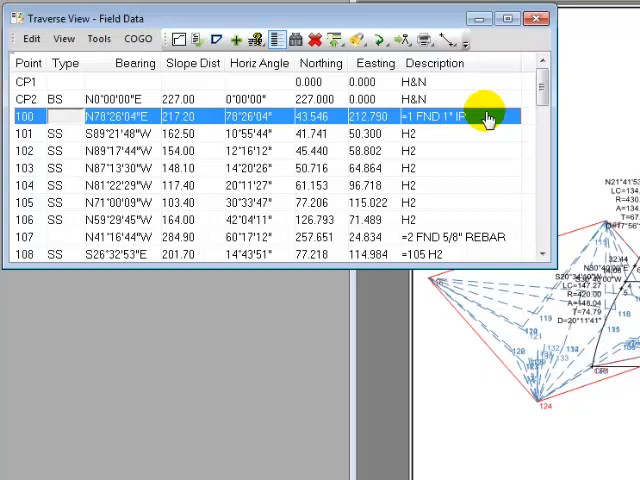
# - Select point 100 (found iron pipe) and point 107 (found rebar) in the Field Data table
pyautogui.click(480, 236)
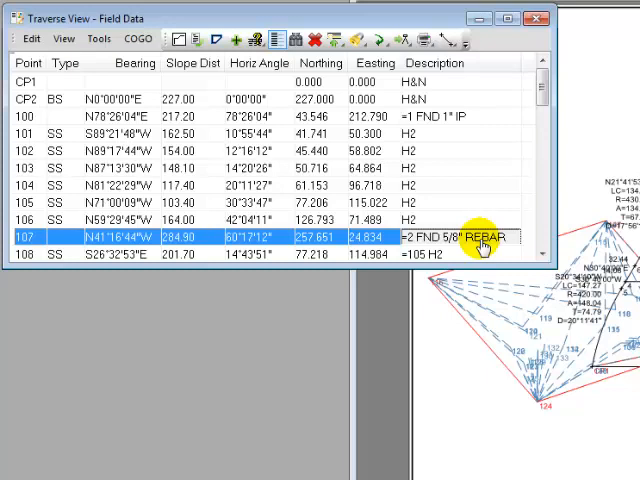
pyautogui.click(136, 38)
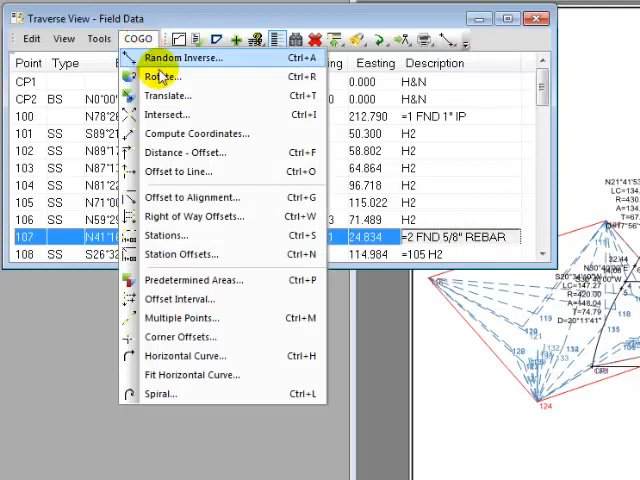
# - Start COGO Translate with Entire Traverse: Field Data chosen as what to move
pyautogui.click(168, 96)
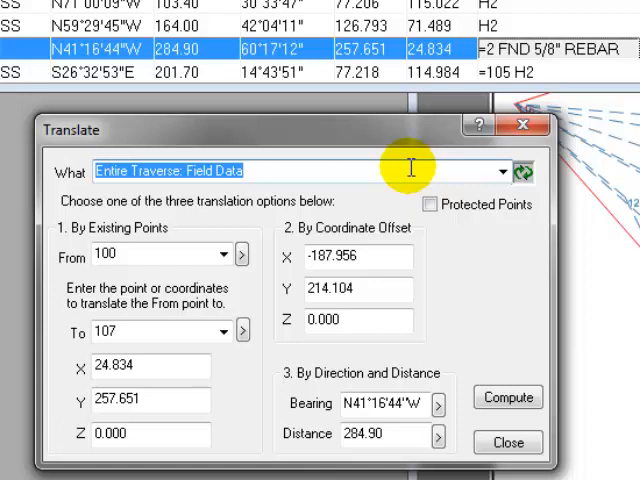
pyautogui.moveTo(510, 172)
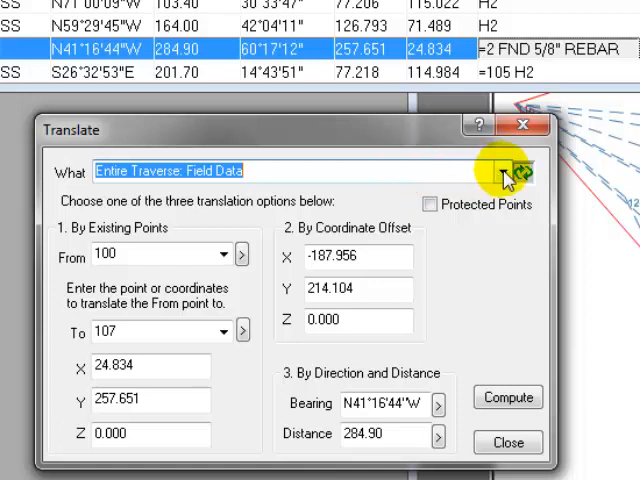
pyautogui.click(504, 172)
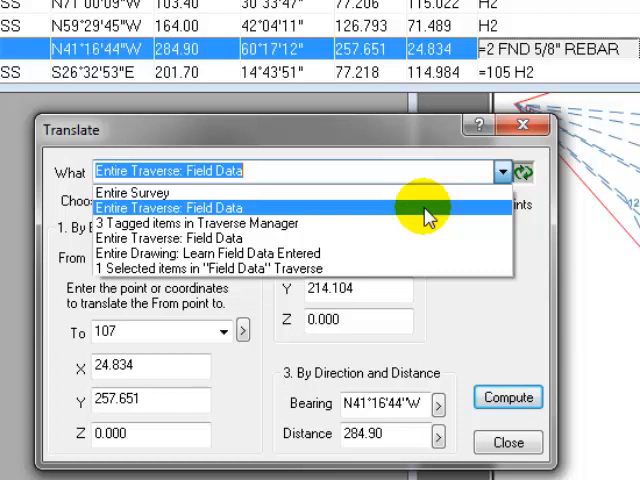
pyautogui.click(170, 208)
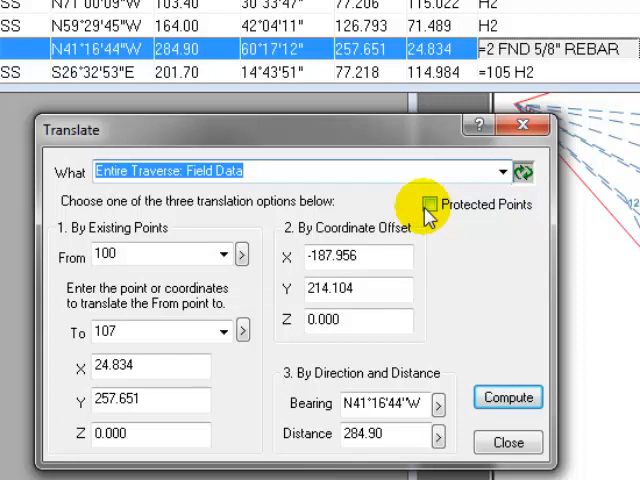
pyautogui.moveTo(240, 256)
pyautogui.write('1')
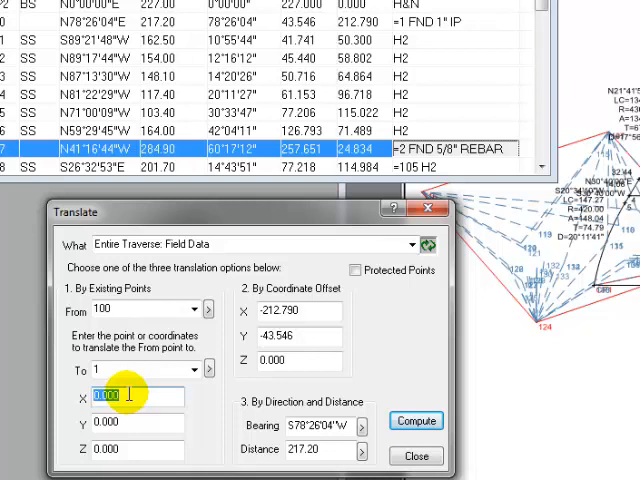
pyautogui.moveTo(336, 310)
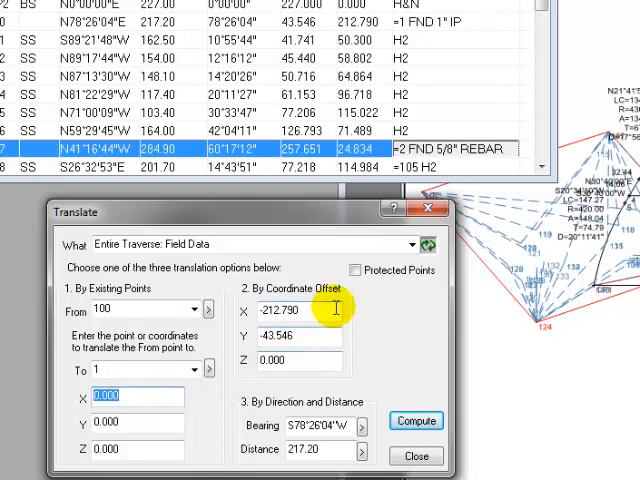
pyautogui.moveTo(360, 320)
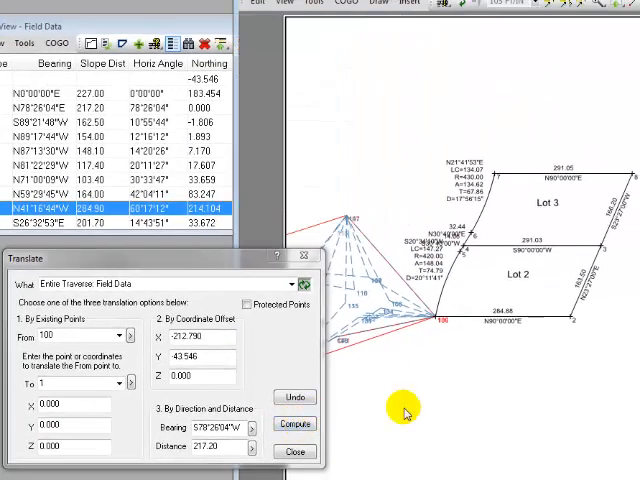
pyautogui.moveTo(232, 268)
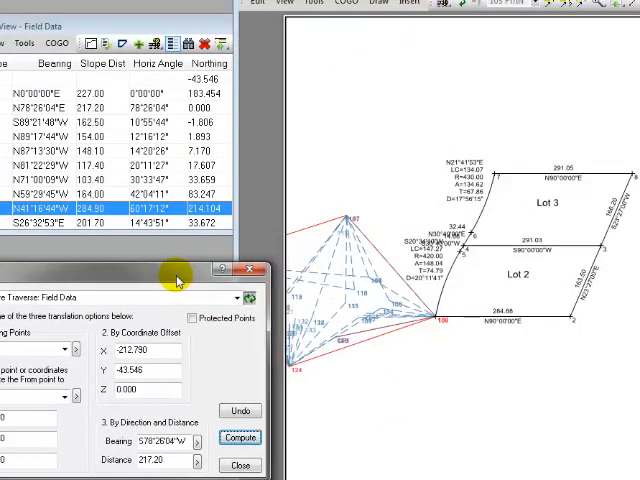
pyautogui.moveTo(392, 382)
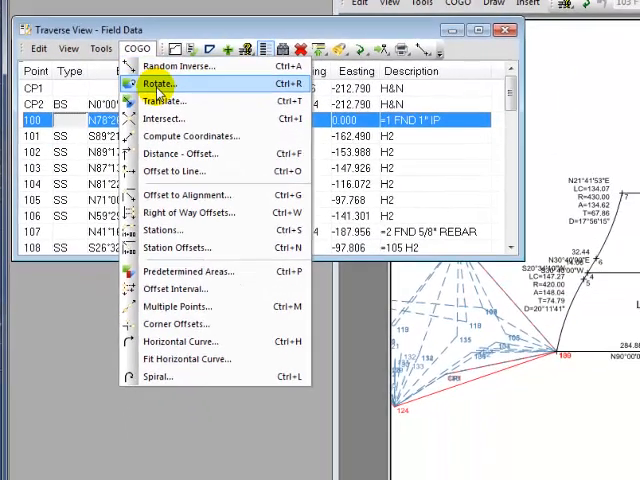
# - Set up COGO Rotate from 100..107 to 1..2 (N90°00'00"E), a 131°16'44" turn about point 100
pyautogui.click(158, 84)
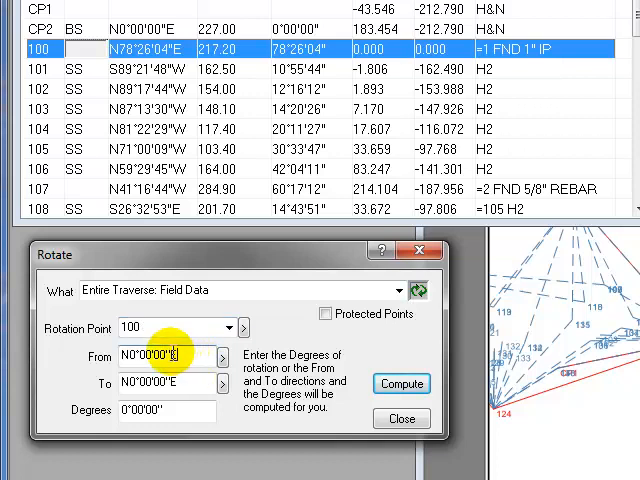
pyautogui.tripleClick(160, 356)
pyautogui.write('100..10')
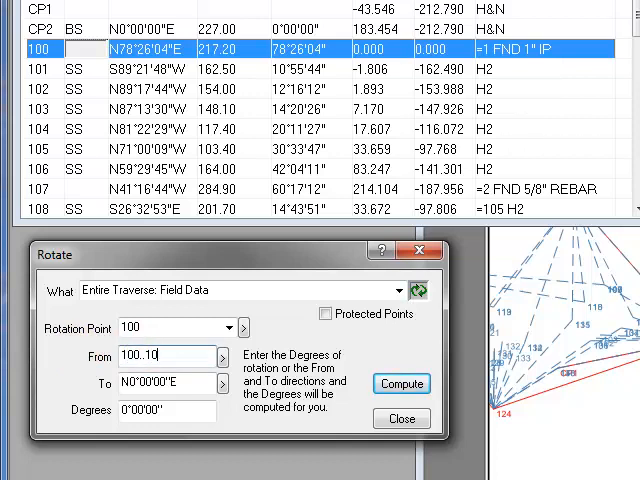
pyautogui.write('7')
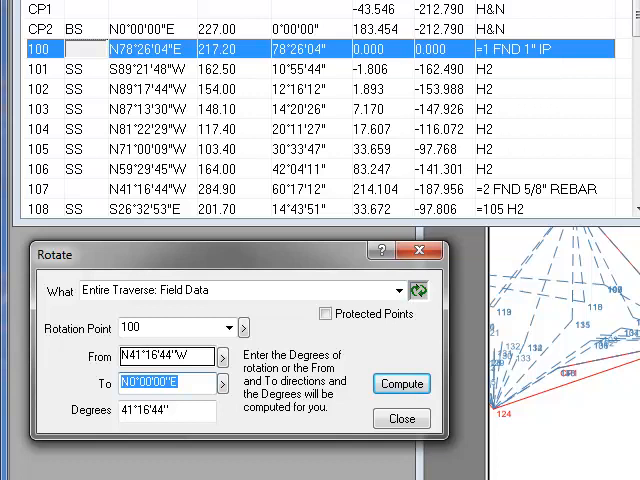
pyautogui.write('1..2')
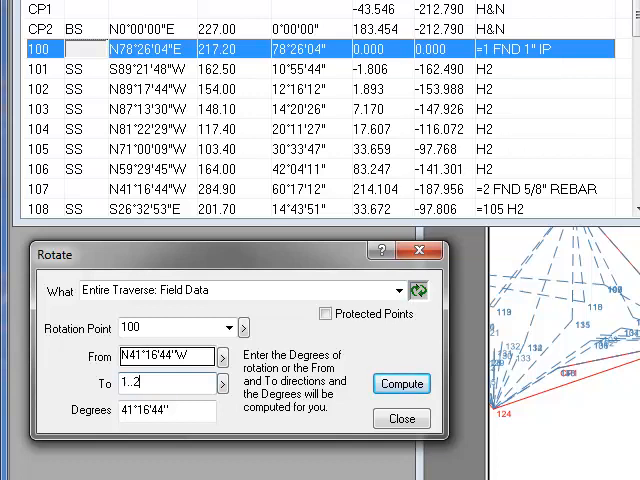
pyautogui.write('N90°00\'00"E')
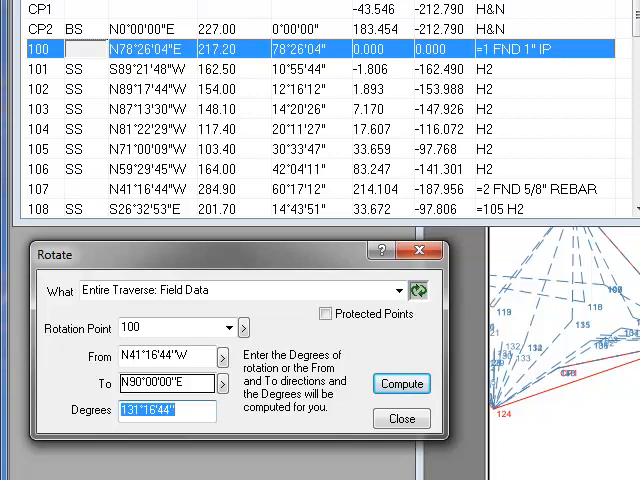
pyautogui.moveTo(400, 418)
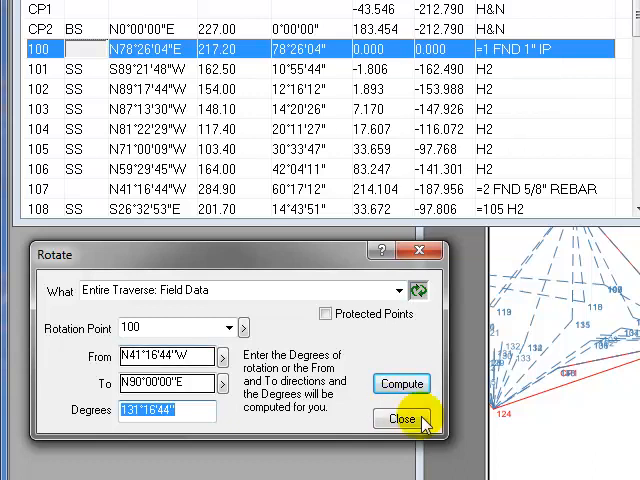